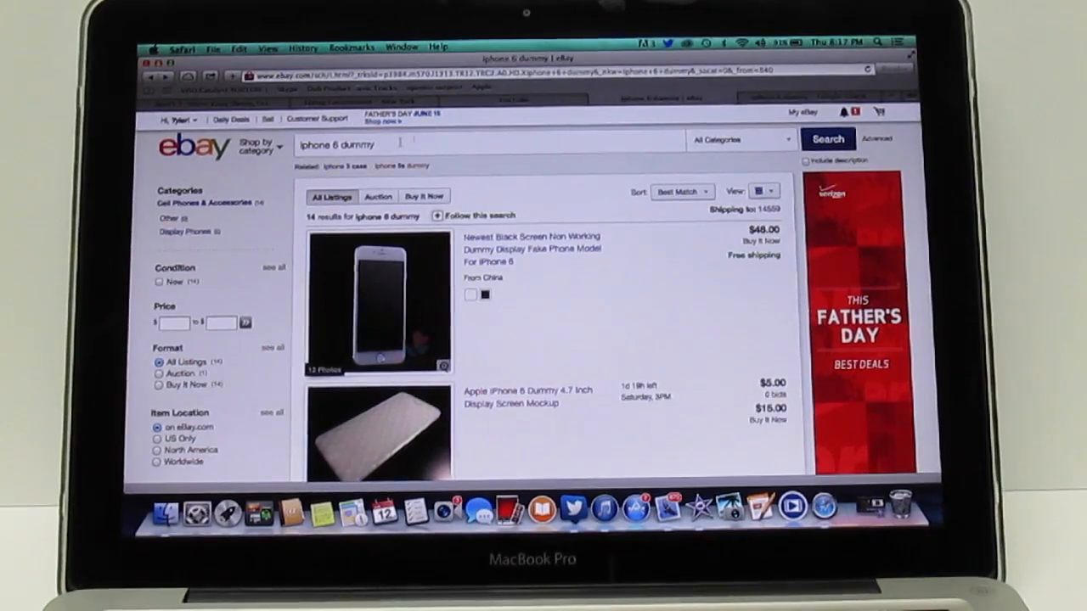
View the $25.99 non-working dummy display phone listing for iPhone 6 and its details
{"action": "scroll", "scroll_direction": "down", "scroll_amount": 3}
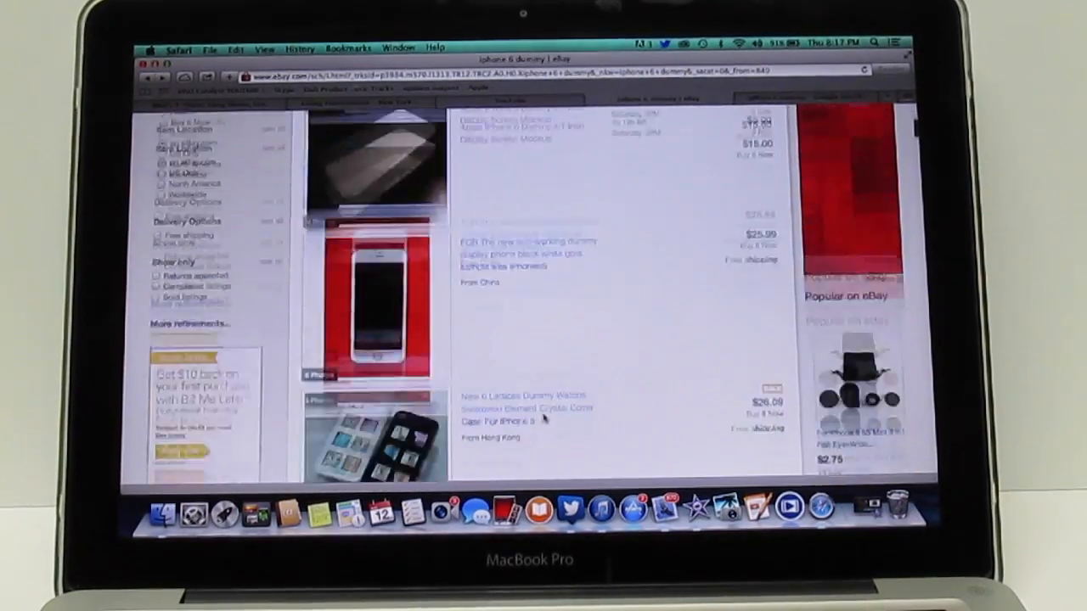
{"action": "scroll", "scroll_direction": "down", "scroll_amount": 3}
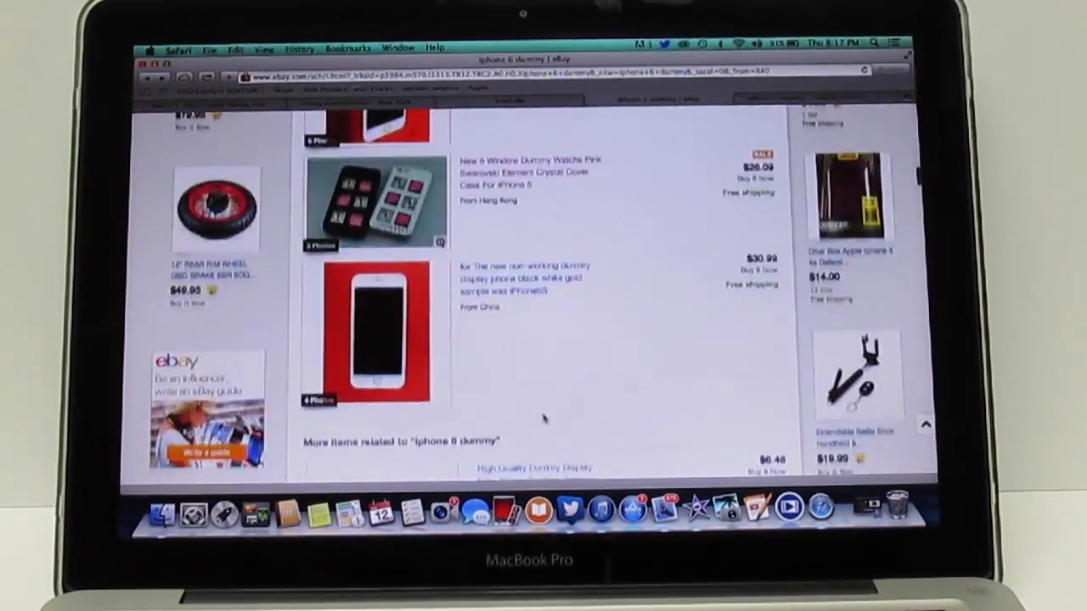
{"action": "scroll", "scroll_direction": "down", "scroll_amount": 3}
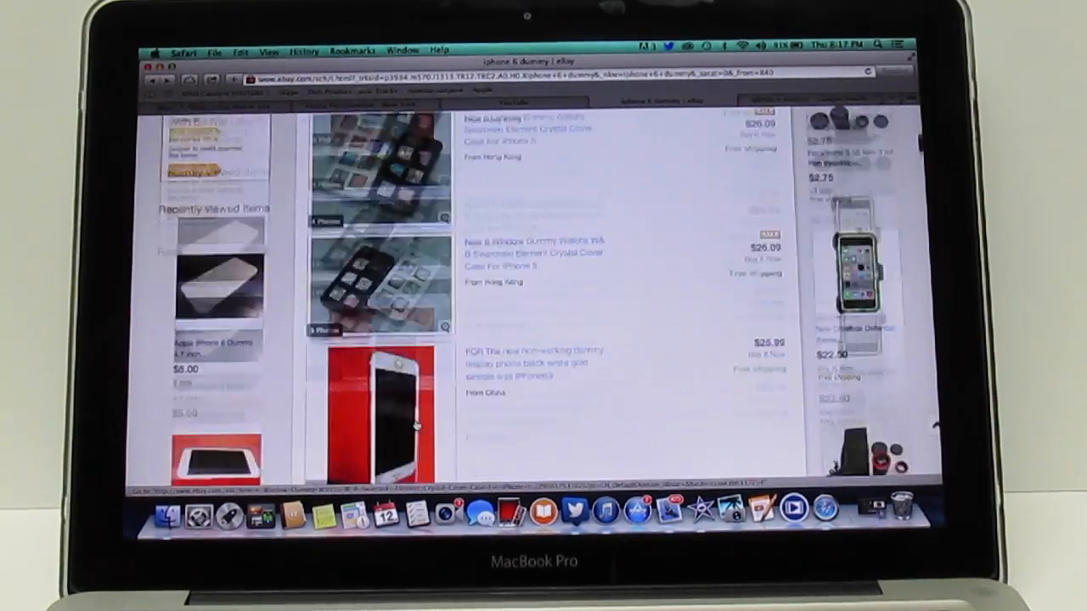
{"action": "scroll", "scroll_direction": "down", "scroll_amount": 3}
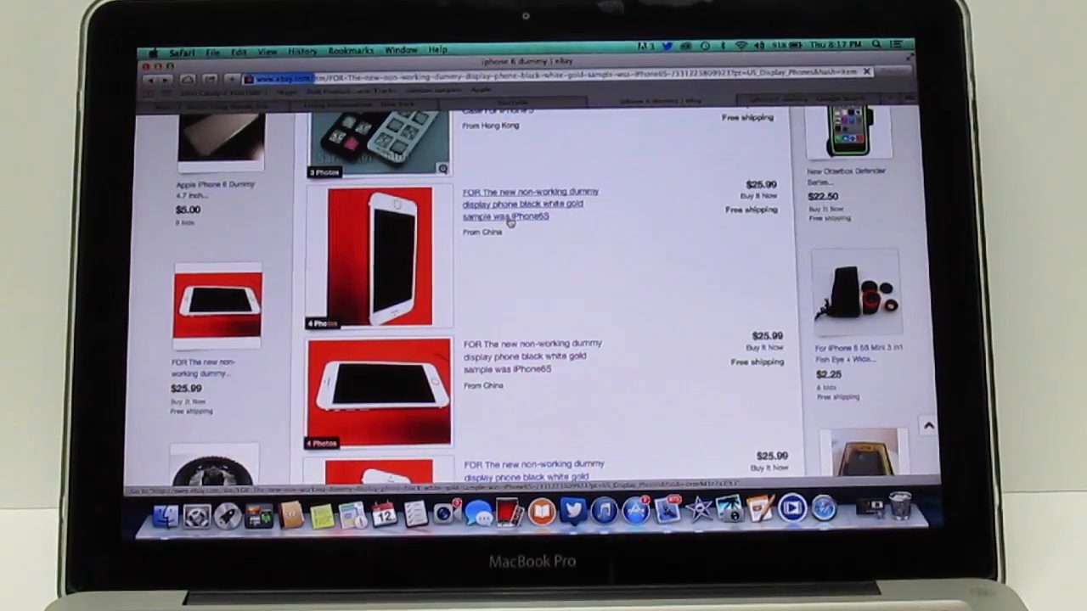
{"action": "left_click", "coordinate": [526, 204]}
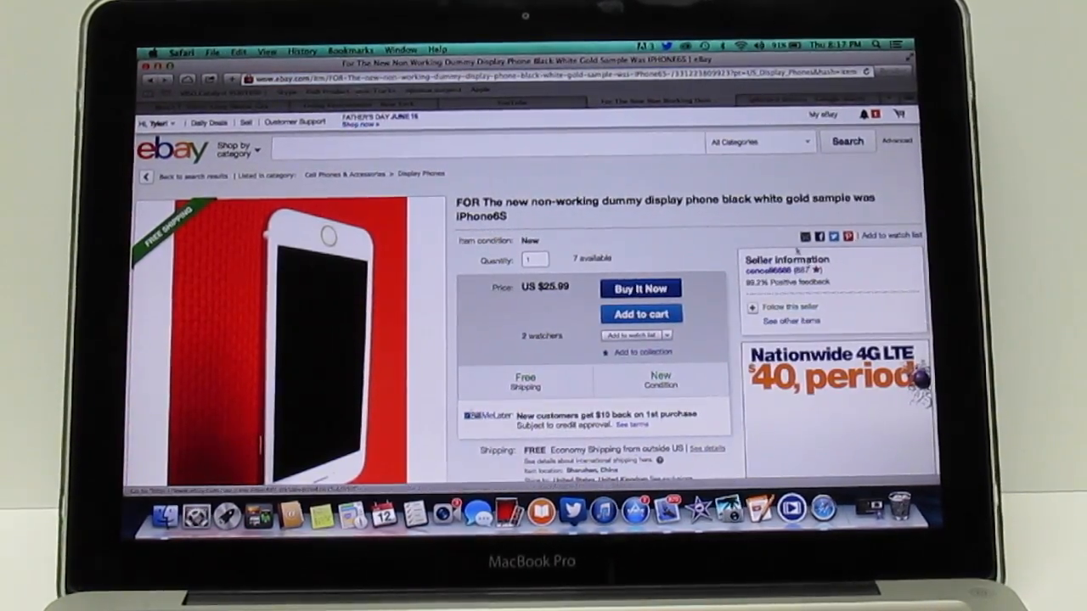
{"action": "scroll", "scroll_direction": "down", "scroll_amount": 3}
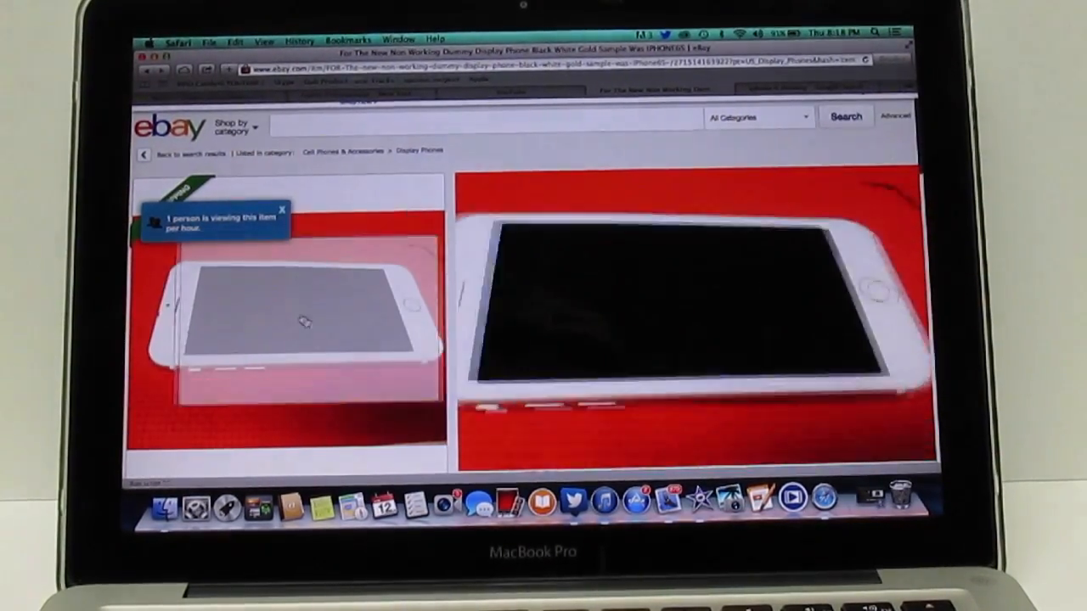
{"action": "scroll", "scroll_direction": "down", "scroll_amount": 3}
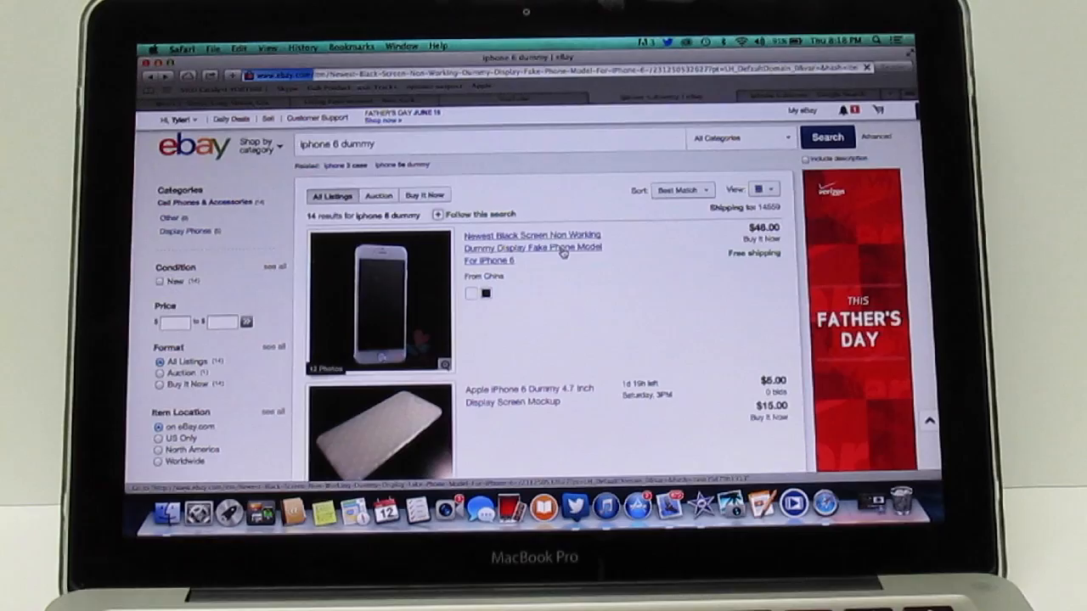
View the $46.00 black-screen dummy phone listing, then return to the Google results
{"action": "left_click", "coordinate": [533, 247]}
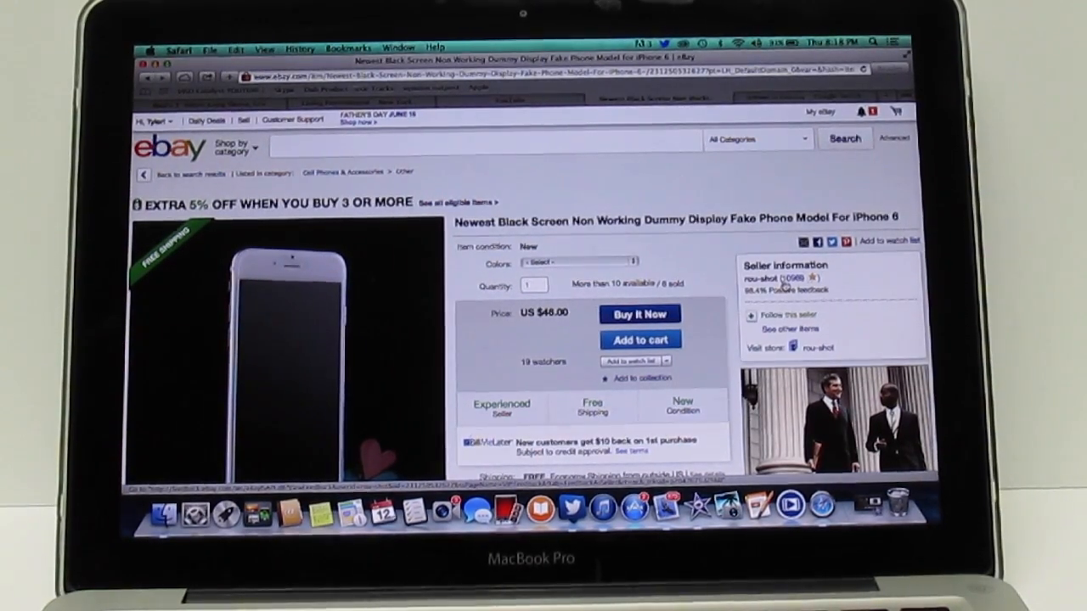
{"action": "mouse_move", "coordinate": [771, 289]}
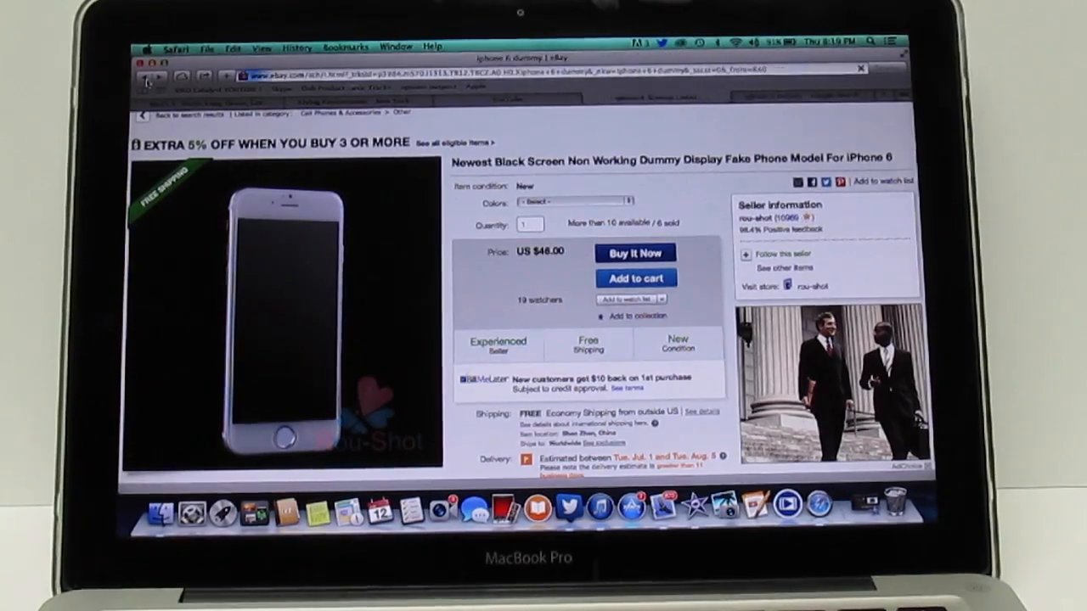
{"action": "left_click", "coordinate": [146, 78]}
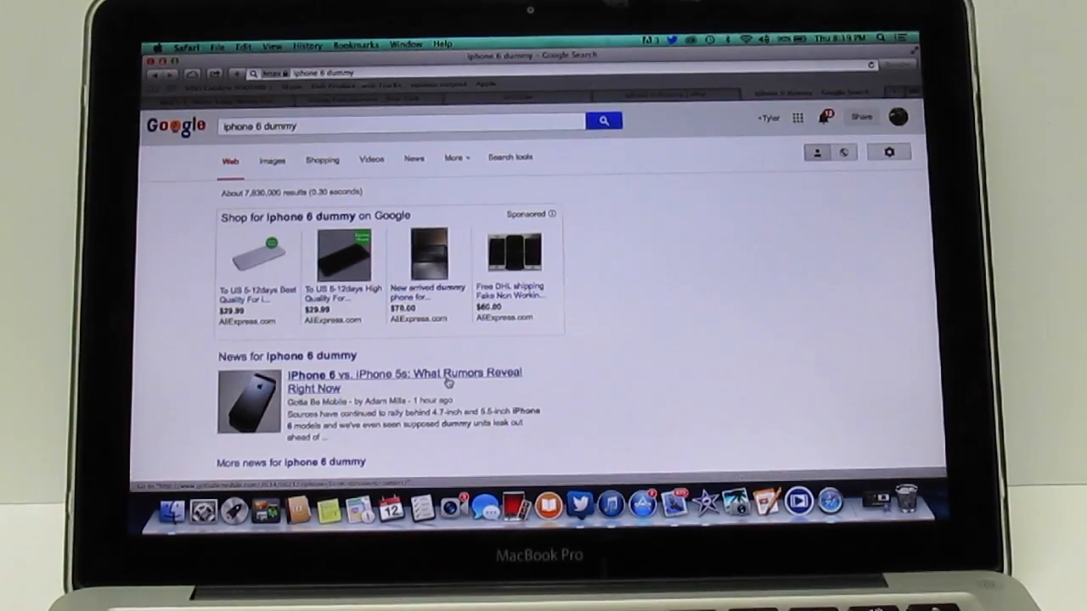
Scroll the Google results for 'iphone 6 dummy' to the news and image results
{"action": "scroll", "scroll_direction": "down", "scroll_amount": 3}
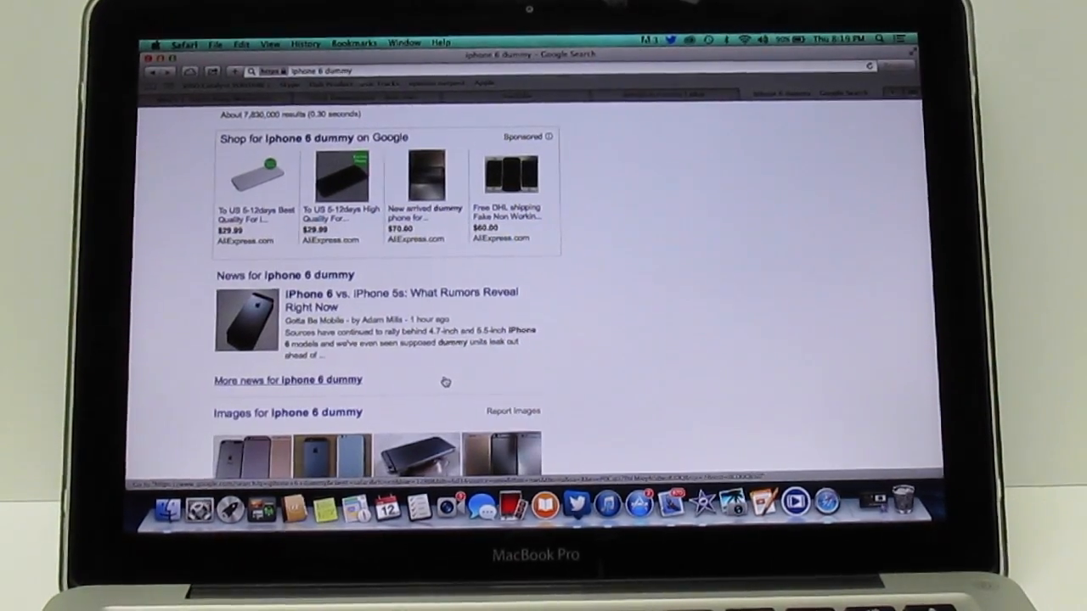